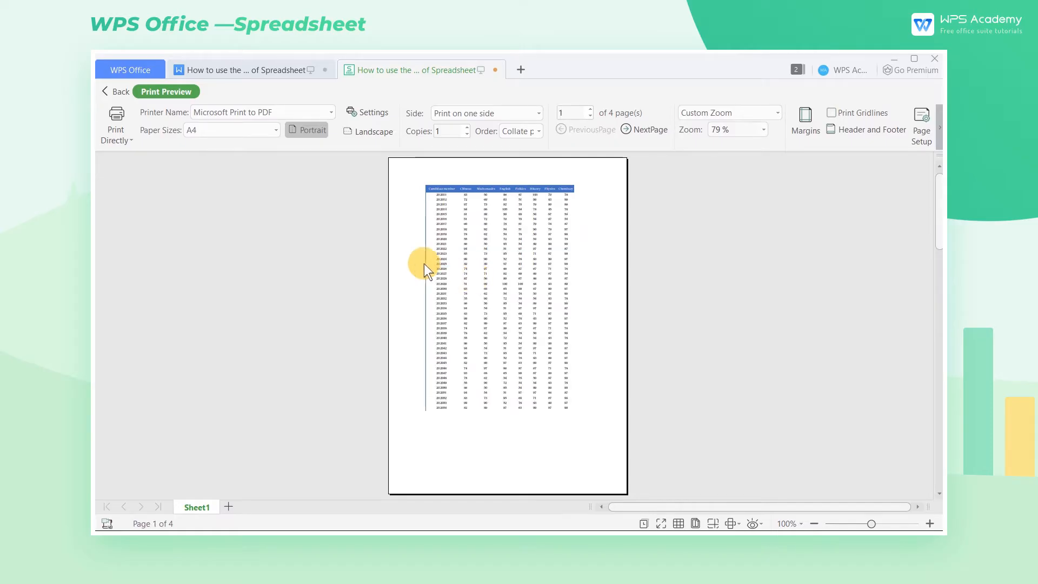
# Close the four-page print preview and return to the score table worksheet
pyautogui.click(119, 91)
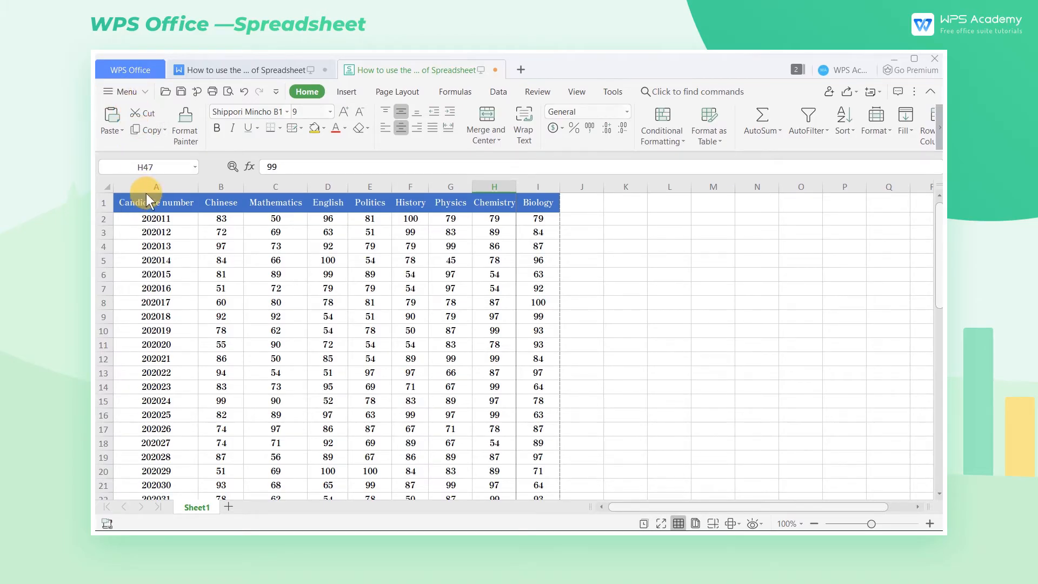
# Switch the ribbon to the View options for the score sheet
pyautogui.click(575, 91)
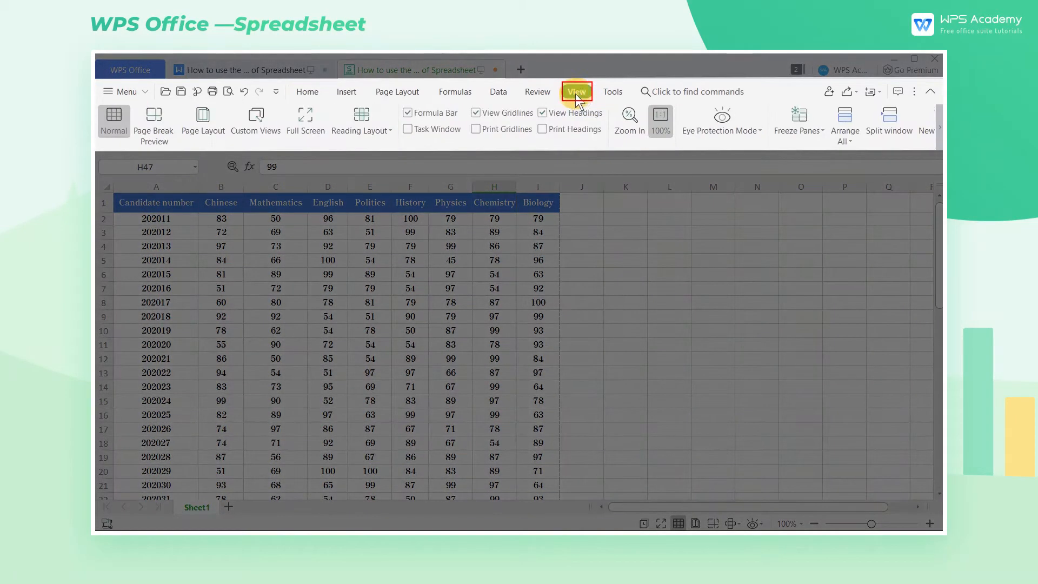
pyautogui.moveTo(152, 123)
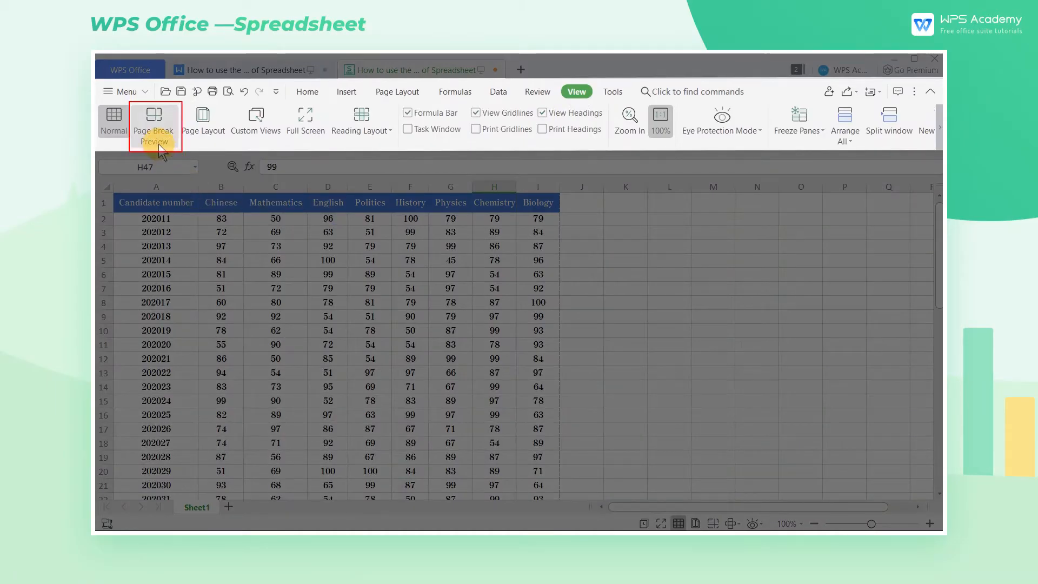
pyautogui.moveTo(154, 122)
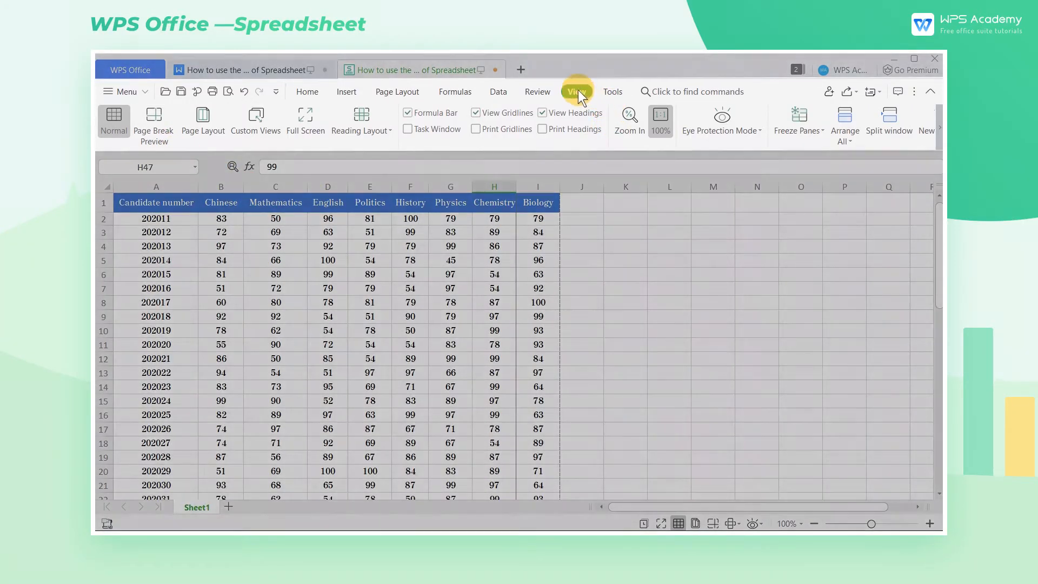
pyautogui.click(576, 91)
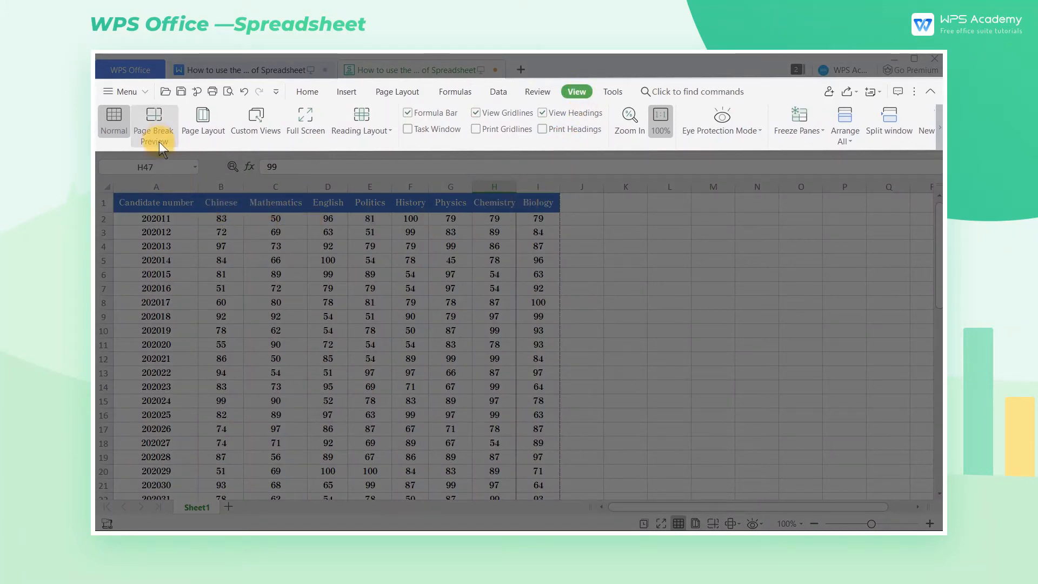
# Enter Page Break Preview, drag the break below the table's last row, and verify one printed page
pyautogui.click(153, 124)
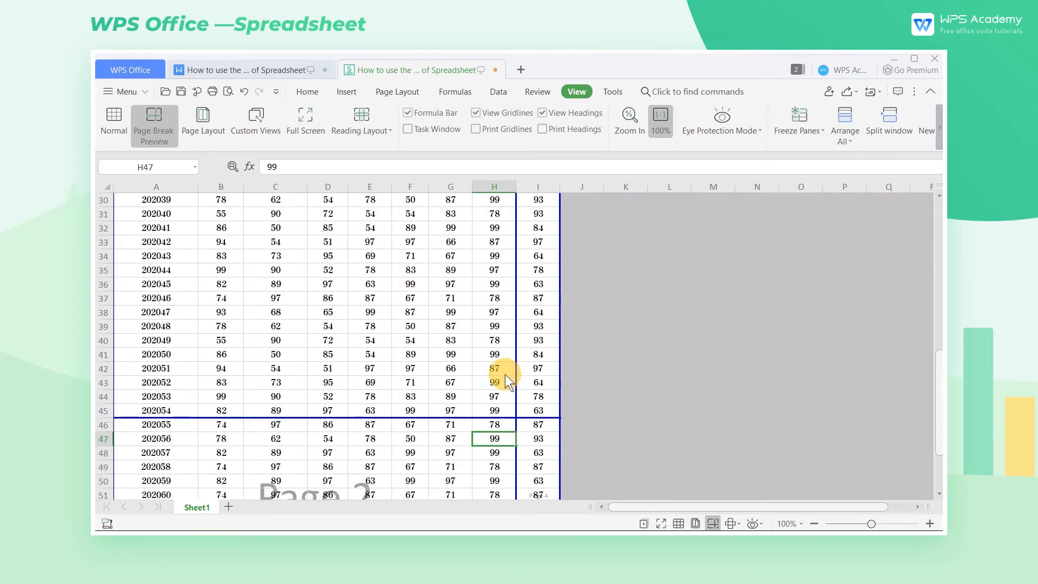
pyautogui.scroll(-3)
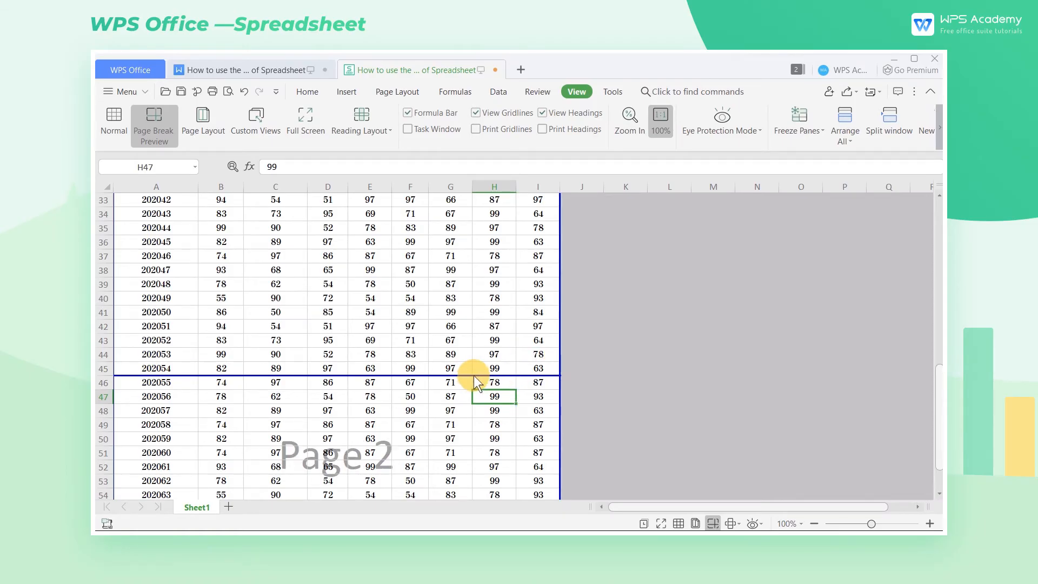
pyautogui.scroll(-3)
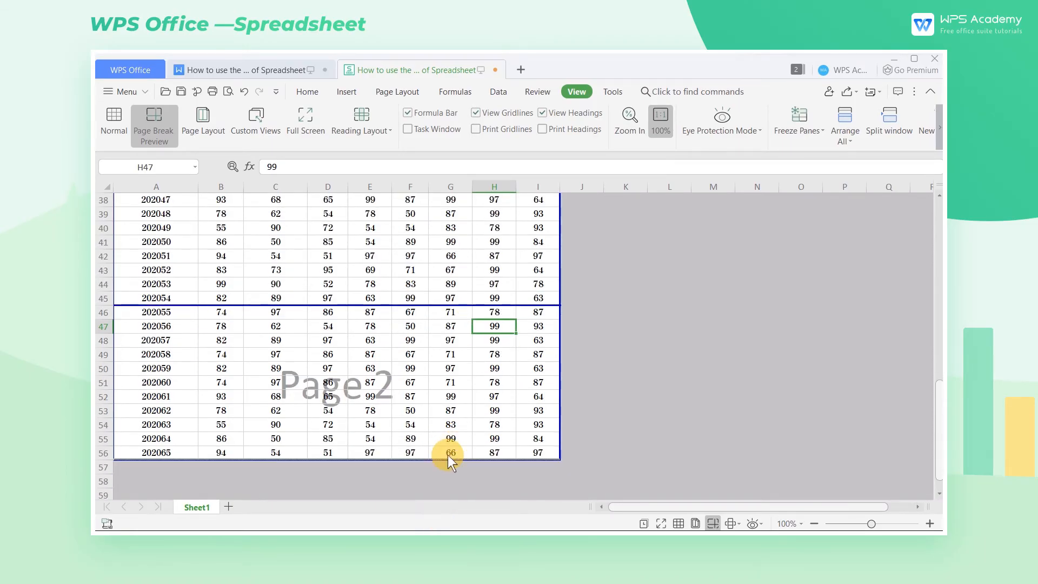
pyautogui.click(229, 91)
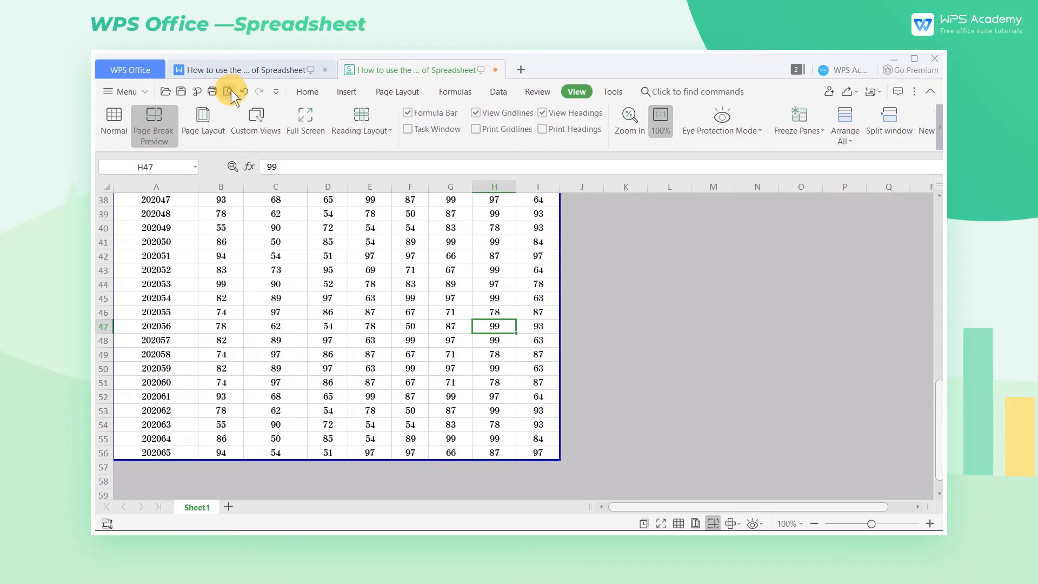
pyautogui.click(226, 91)
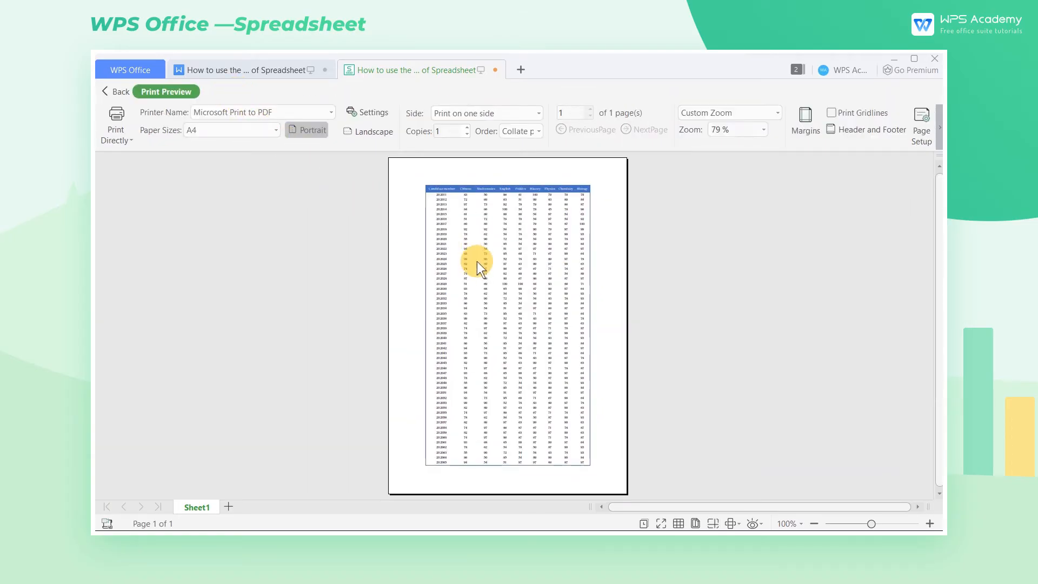
pyautogui.click(119, 91)
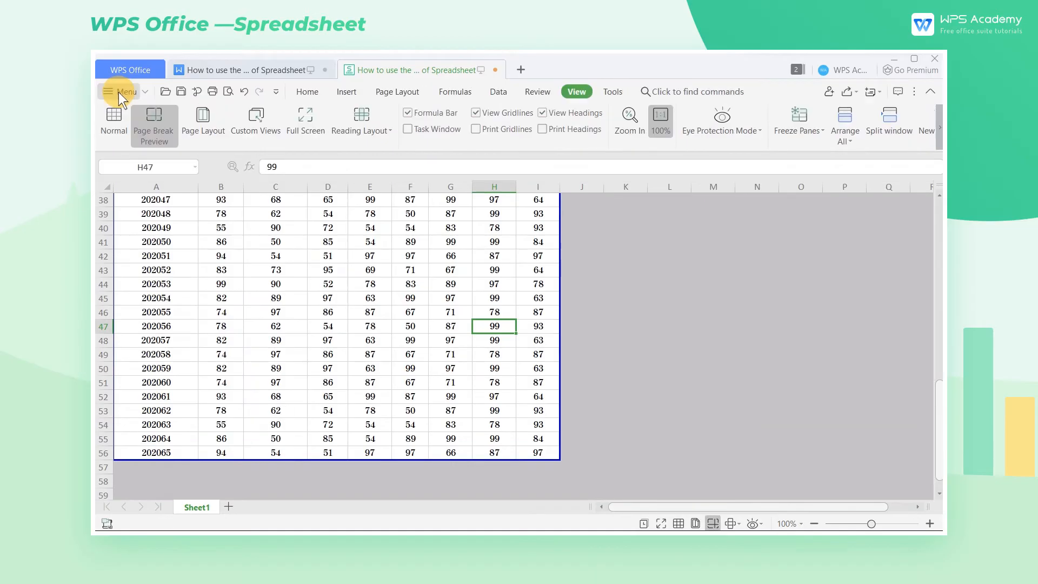
# Insert a manual page break above row 46 so page two starts there
pyautogui.click(104, 311)
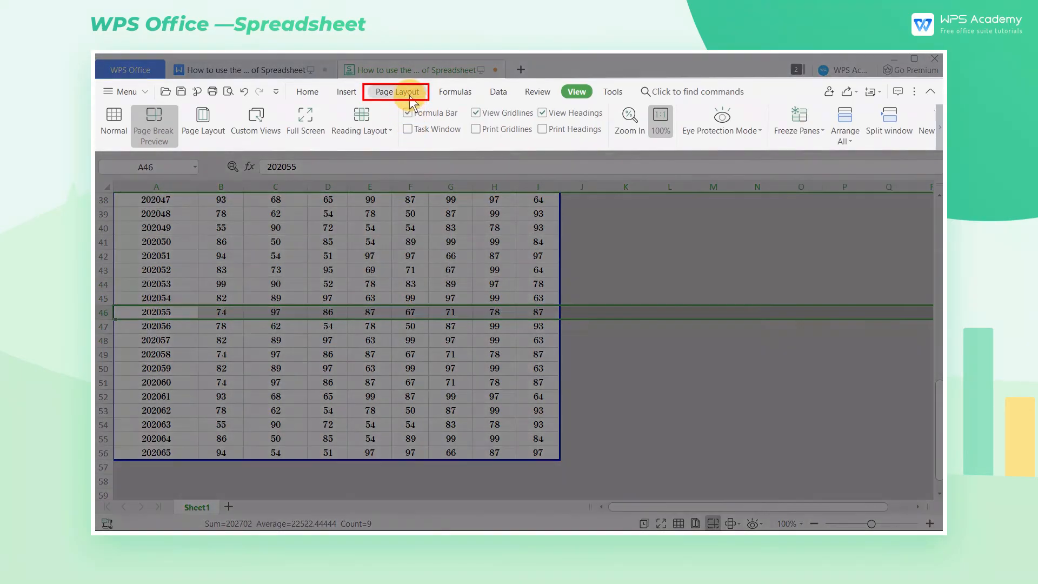
pyautogui.click(396, 91)
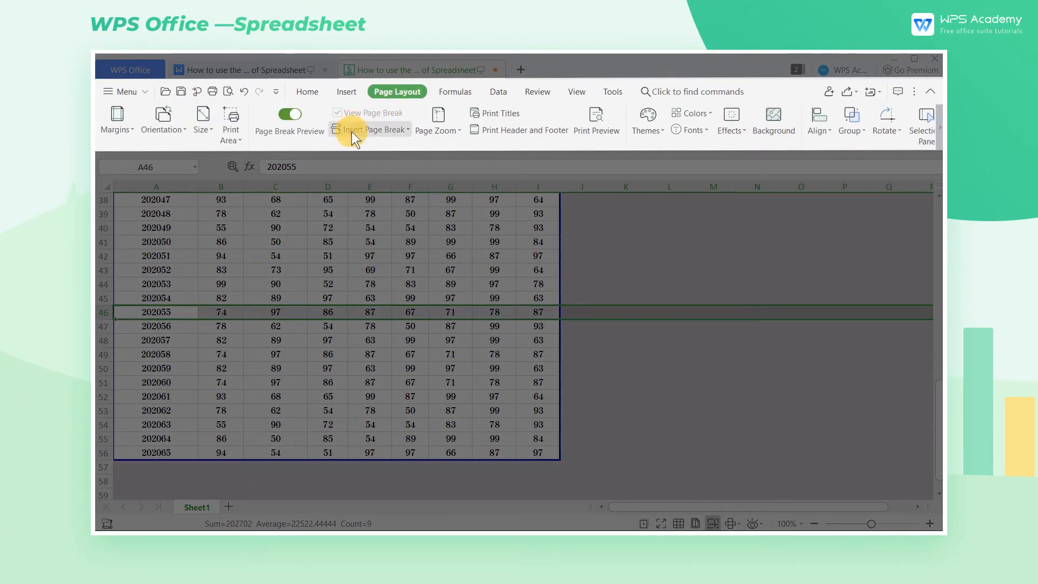
pyautogui.click(371, 130)
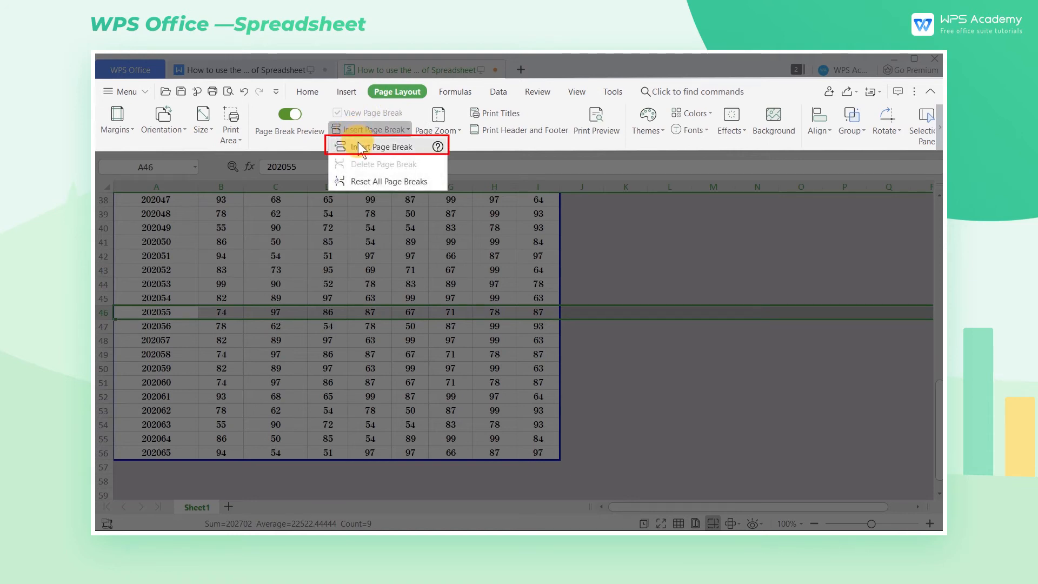
pyautogui.click(381, 146)
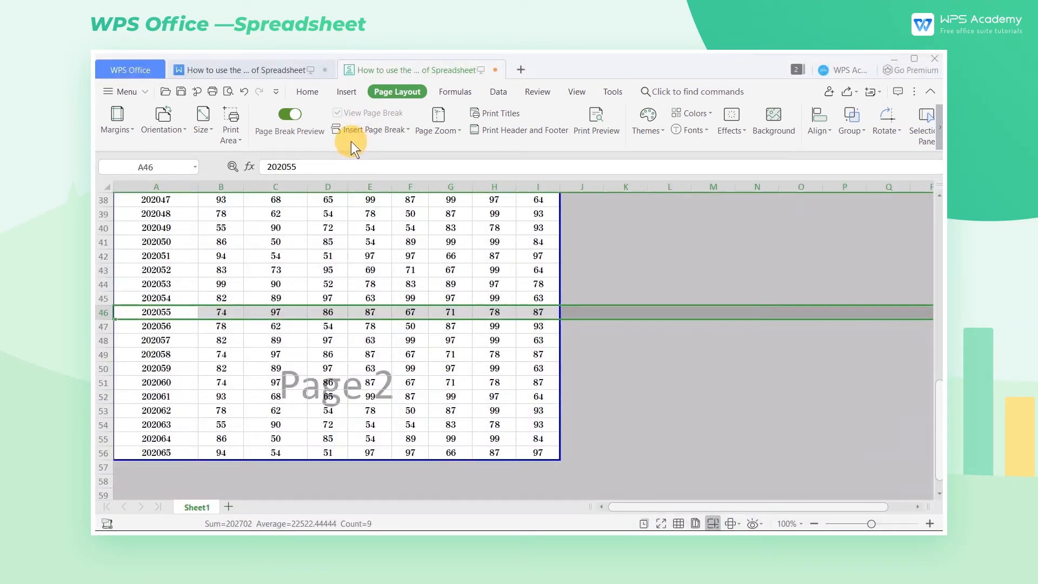
pyautogui.click(596, 121)
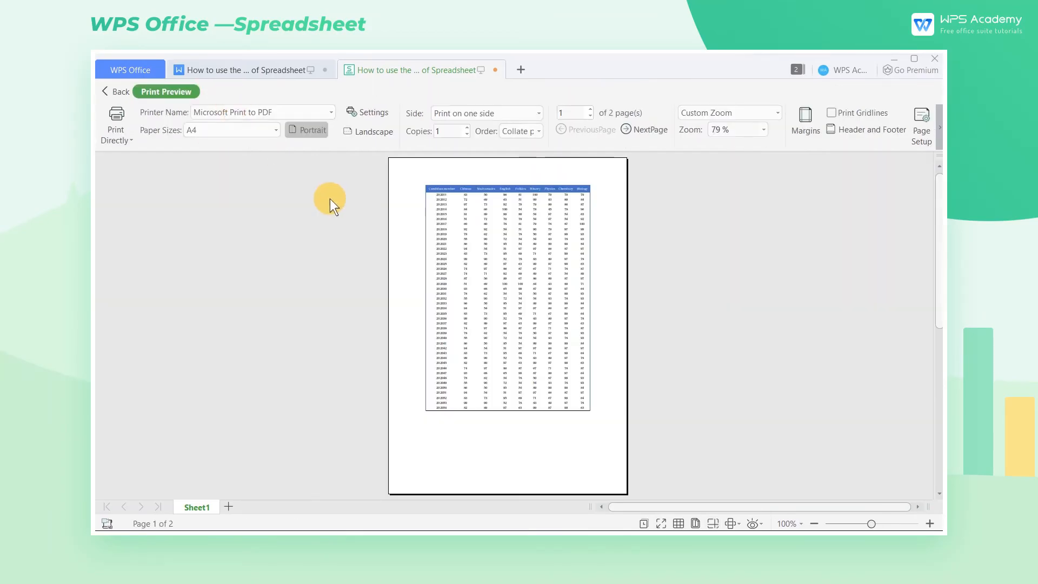
pyautogui.click(642, 129)
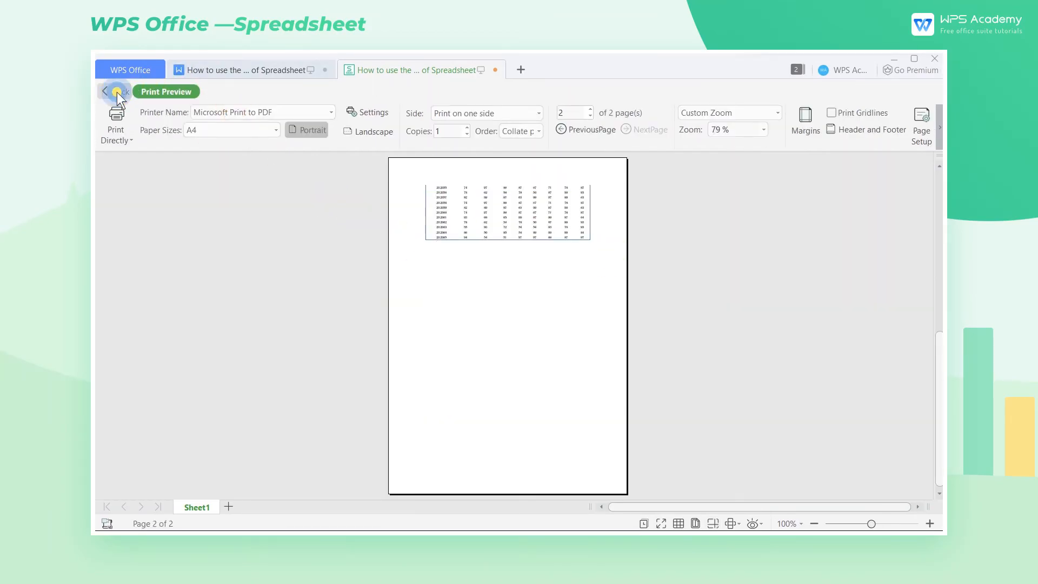
pyautogui.click(104, 91)
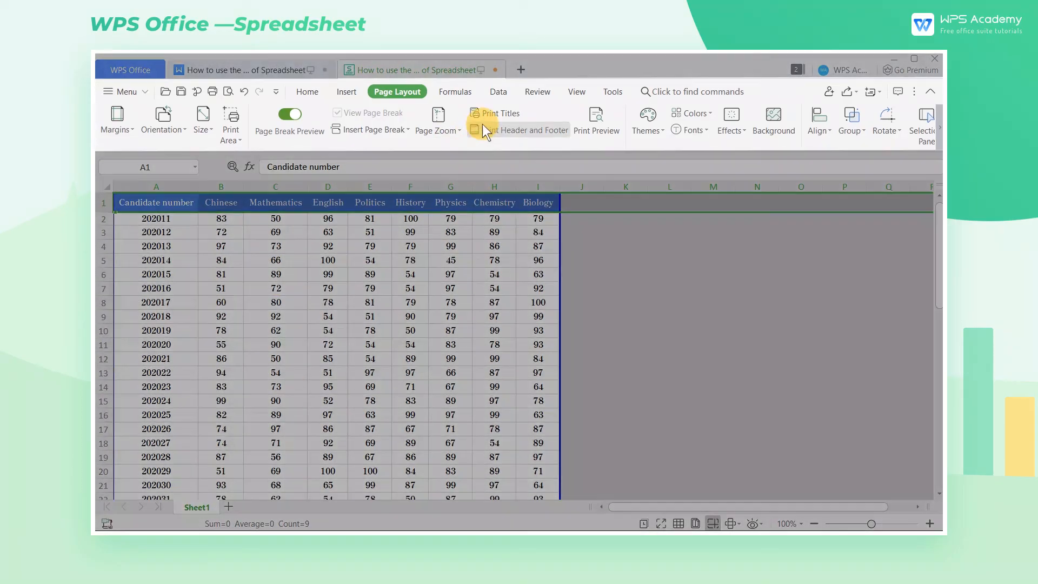
# Set Print Titles so row $1:$1 repeats at the top of every printed page
pyautogui.click(500, 113)
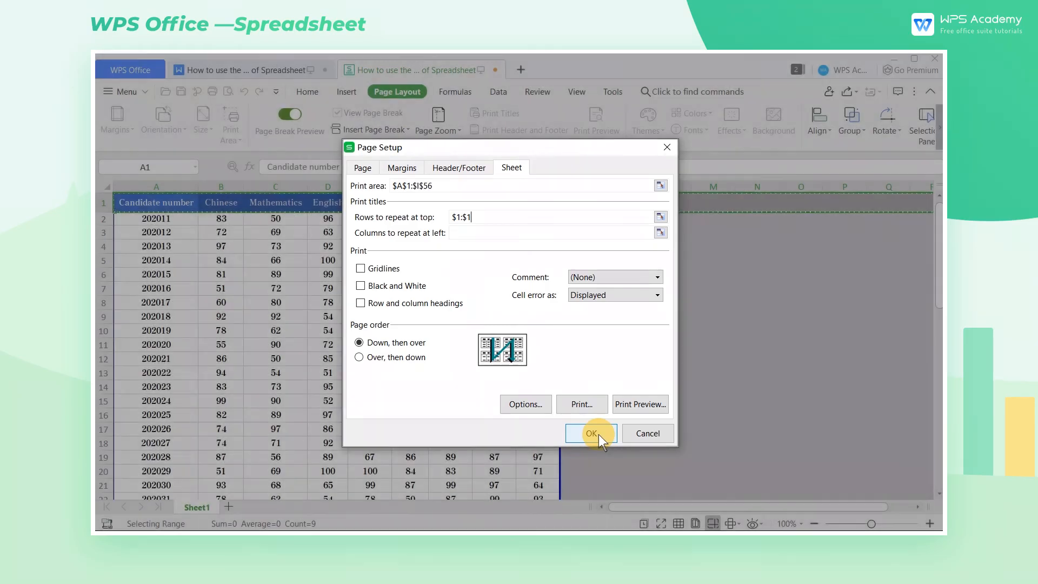
pyautogui.click(590, 433)
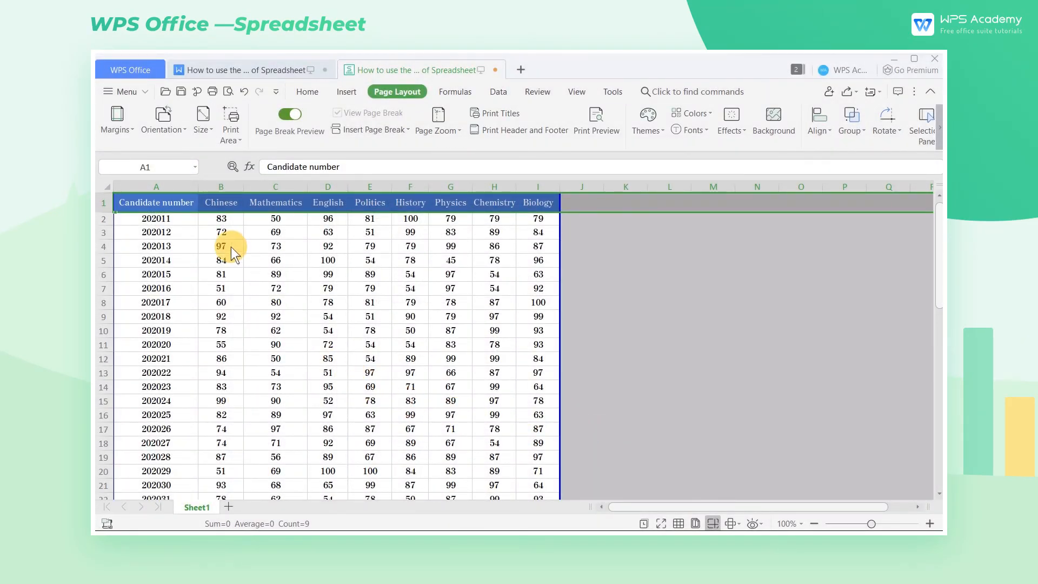
pyautogui.moveTo(228, 91)
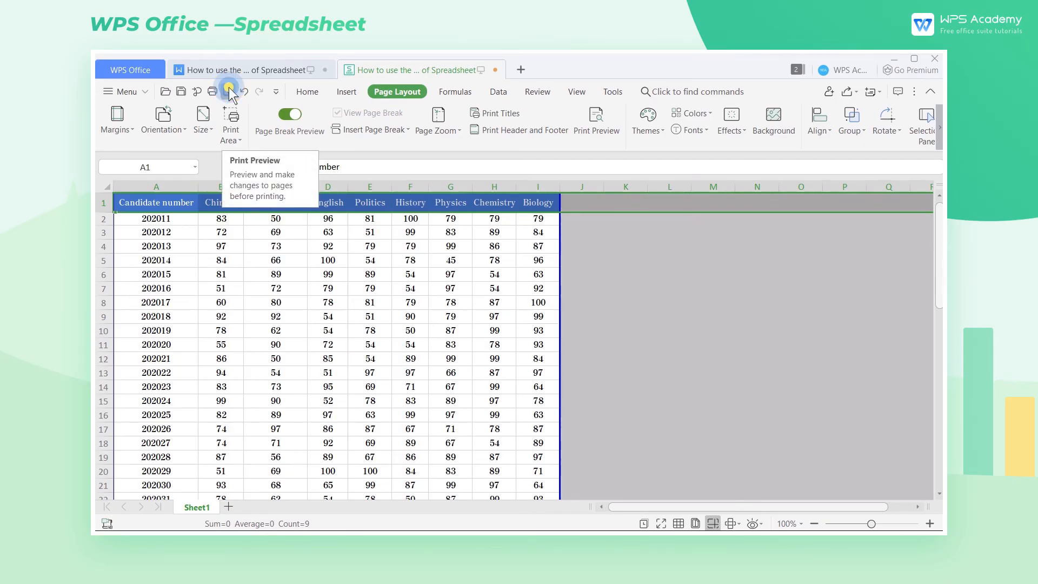
# Preview both printed pages, confirming page two begins with the repeated header row
pyautogui.click(228, 89)
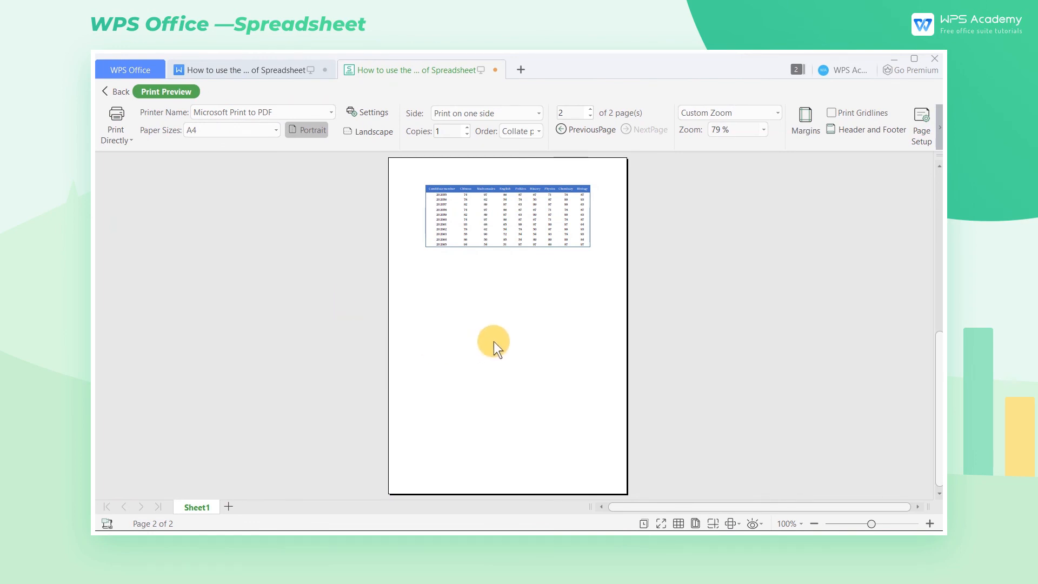
pyautogui.click(585, 128)
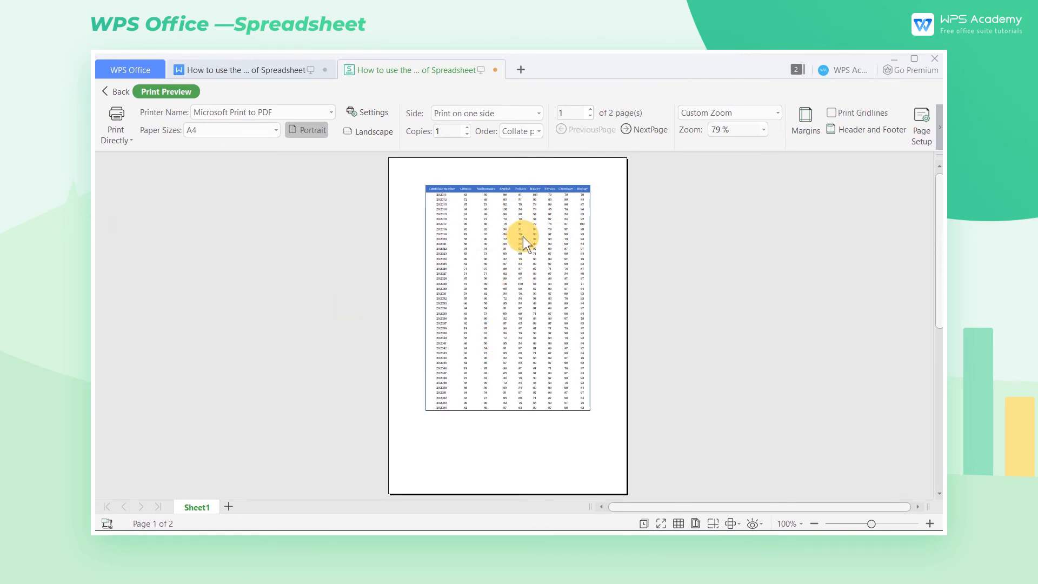
pyautogui.click(642, 129)
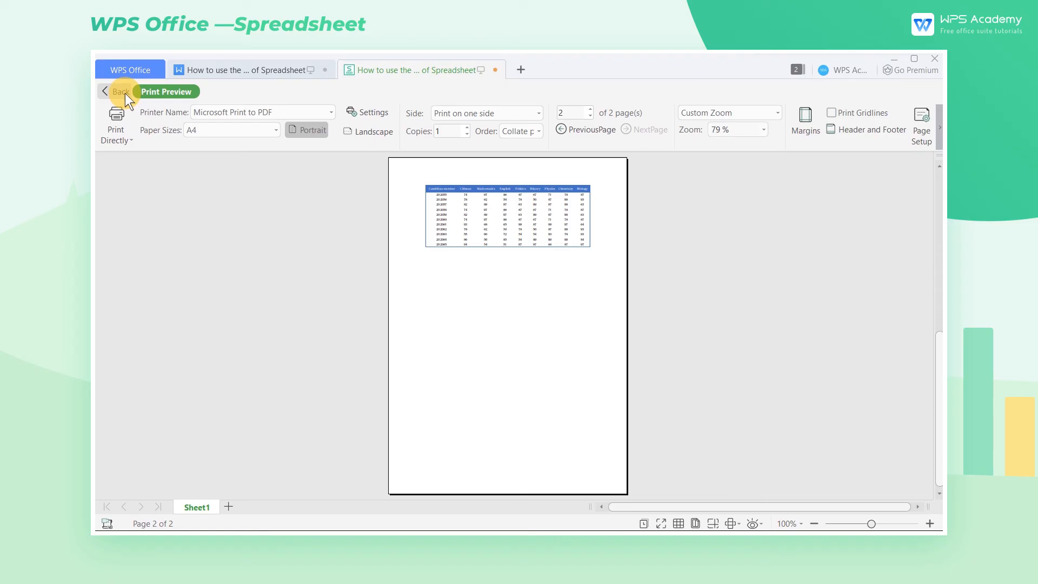